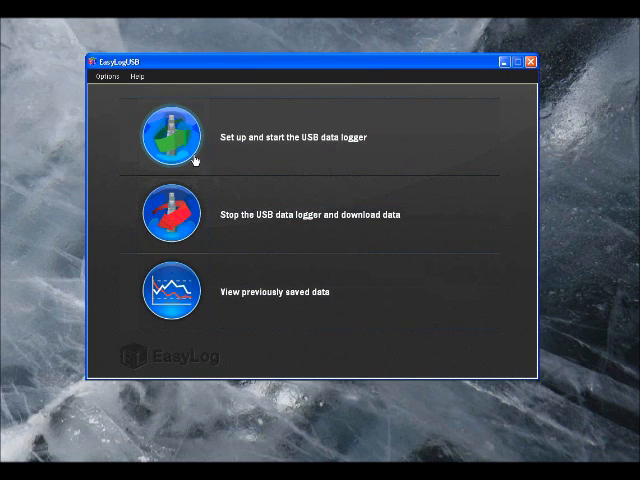
mouse_move(177, 212)
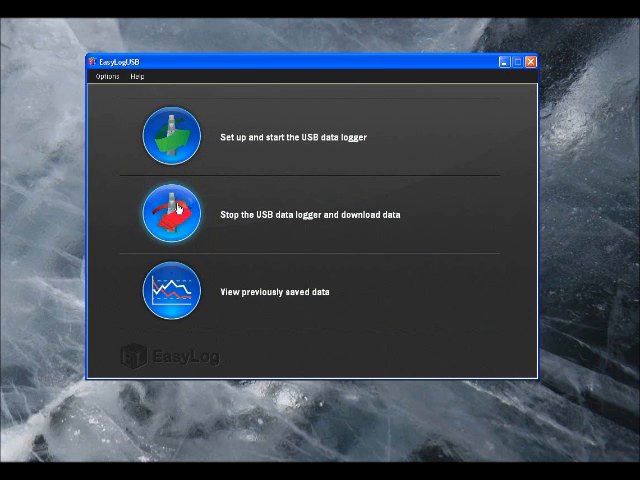
Choose 'Stop the USB data logger and download data' on the EasyLog USB main screen.
click(163, 214)
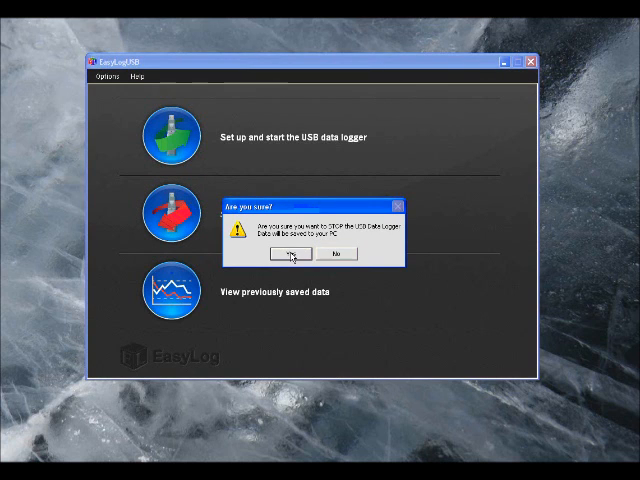
Confirm stopping the logger with Yes in the 'Are you sure?' dialog.
click(282, 254)
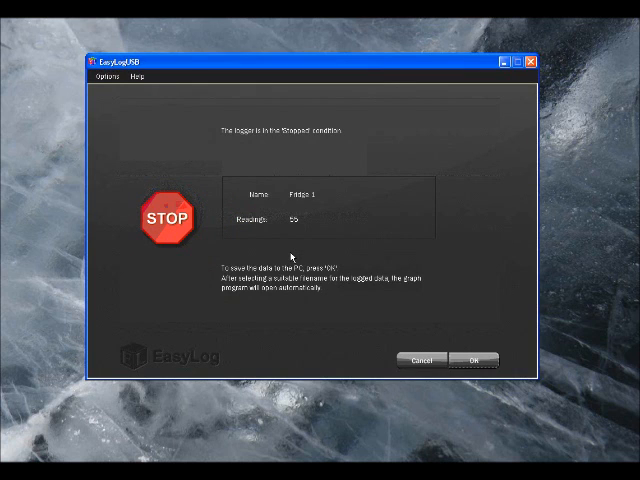
mouse_move(309, 198)
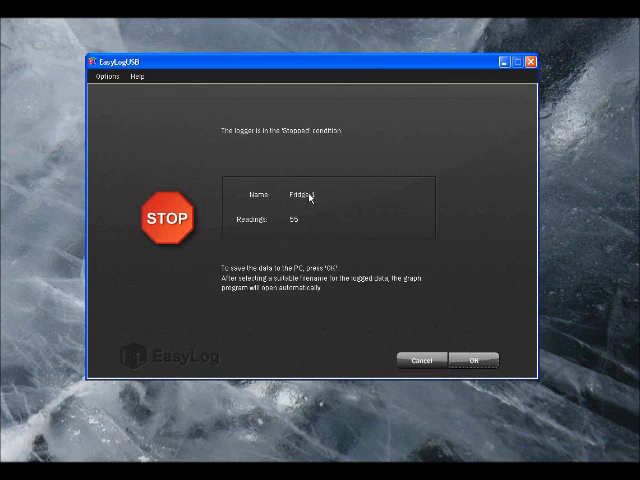
mouse_move(500, 277)
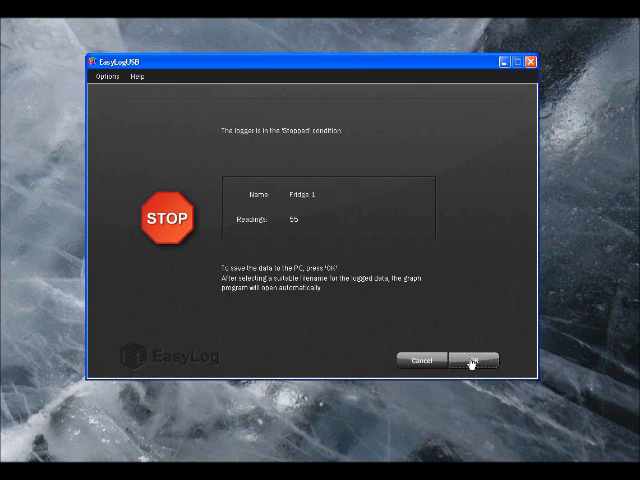
Save the readings as Fridge 1.txt in the EasyLog Graphs folder.
click(473, 361)
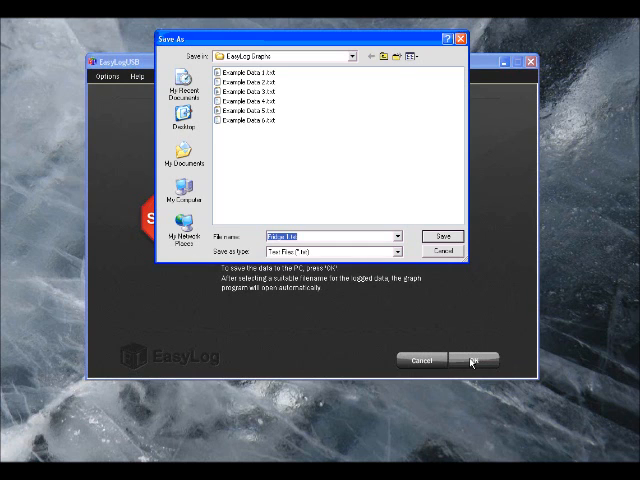
drag(305, 37, 320, 103)
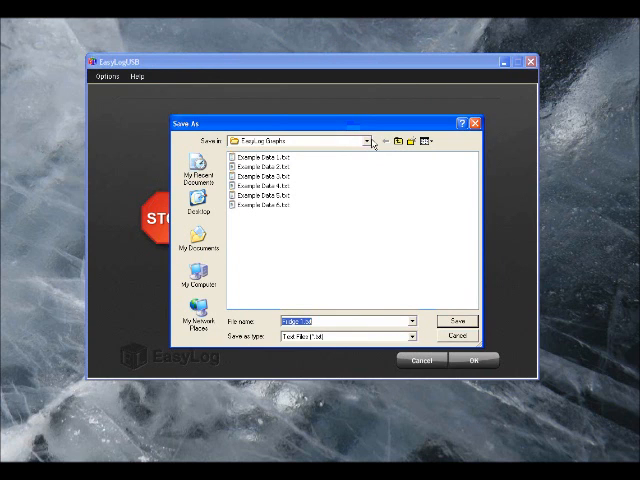
click(371, 140)
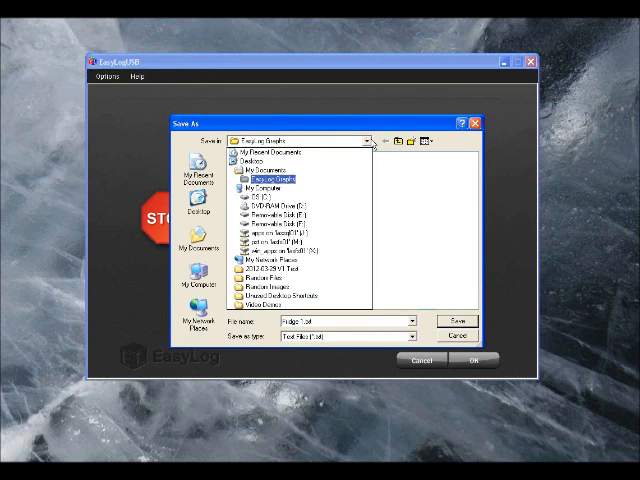
click(280, 151)
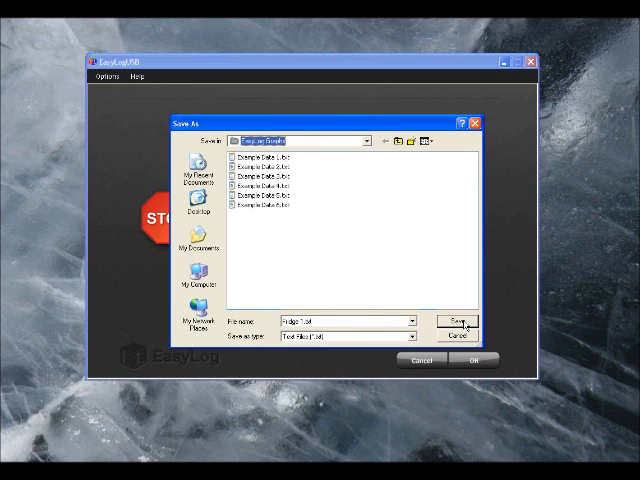
click(456, 320)
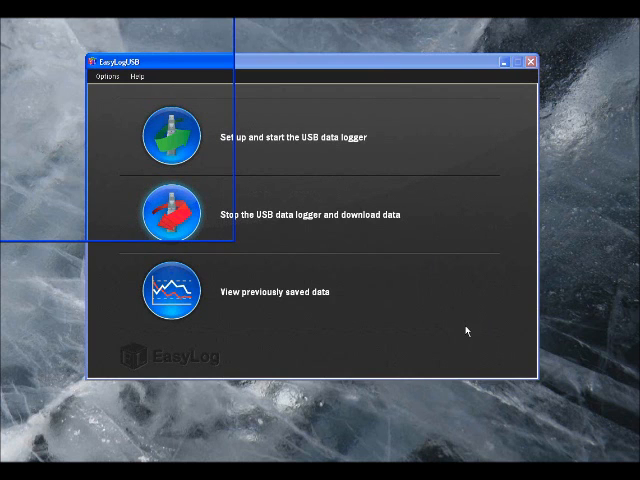
Open the Fridge 1 graph and read the values at chosen times, including about 15:00.
click(161, 291)
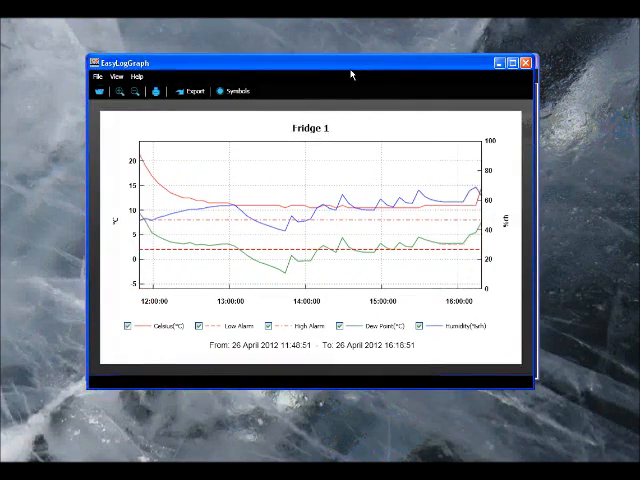
click(397, 170)
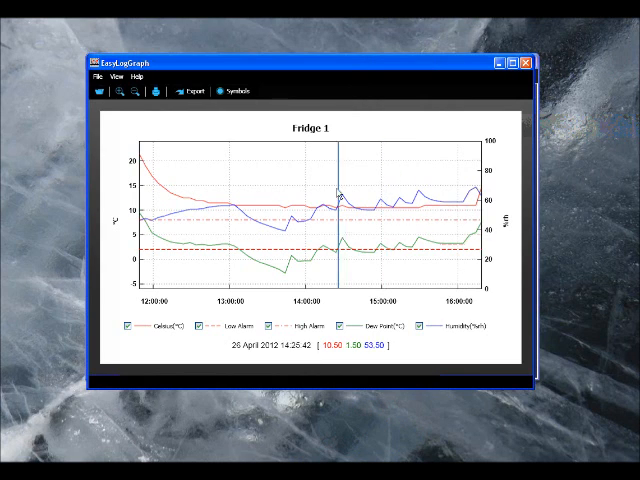
click(140, 200)
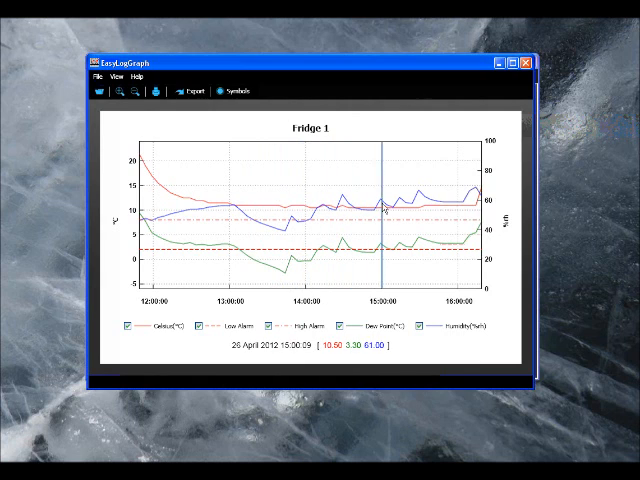
mouse_move(470, 210)
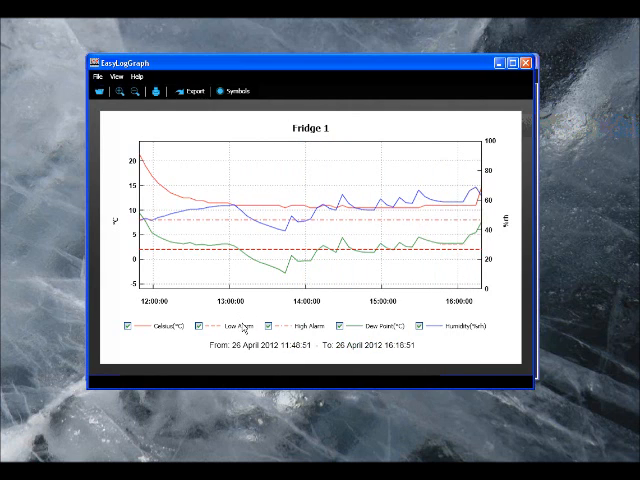
Toggle Dew Point off and back on, hide the alarm lines, and drag across 13:35–14:45.
click(350, 326)
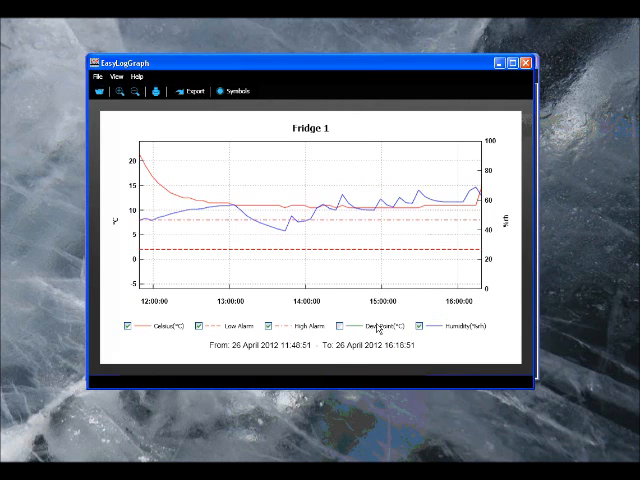
click(345, 323)
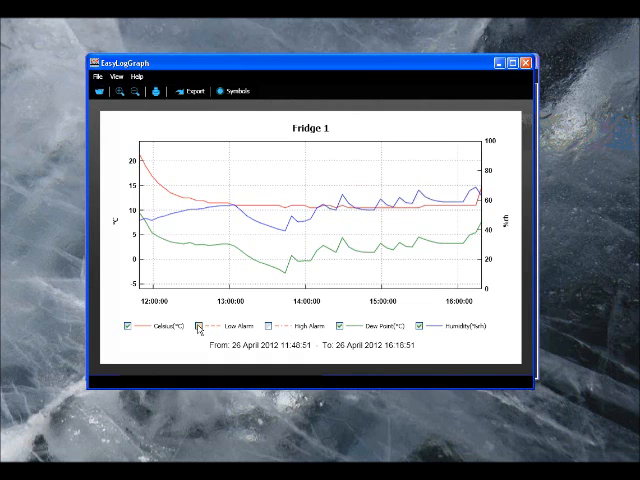
click(118, 91)
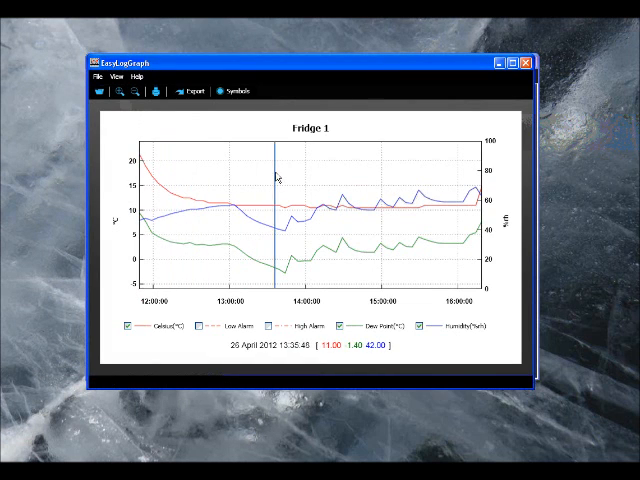
drag(278, 178, 365, 290)
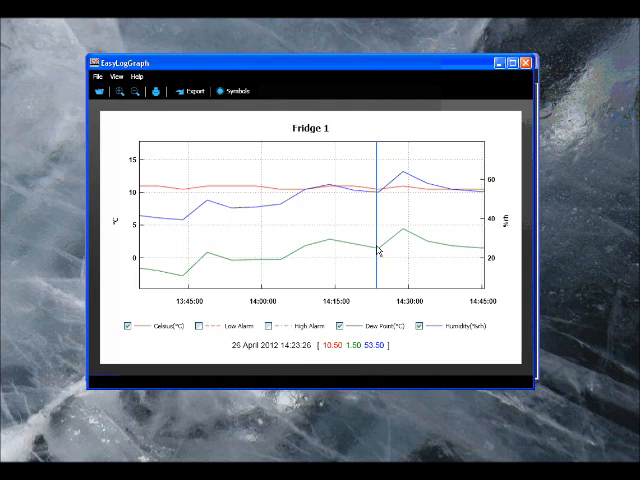
Press the Export button on the EasyLogGraph toolbar.
click(222, 91)
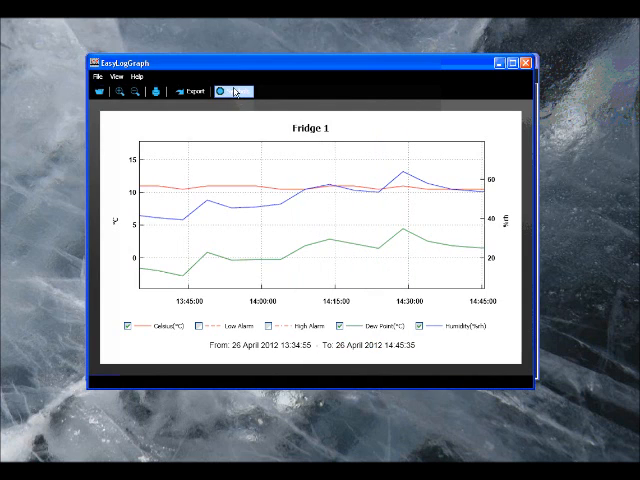
Export the readings to Excel, view Chart1, then scroll through the Data sheet.
click(222, 91)
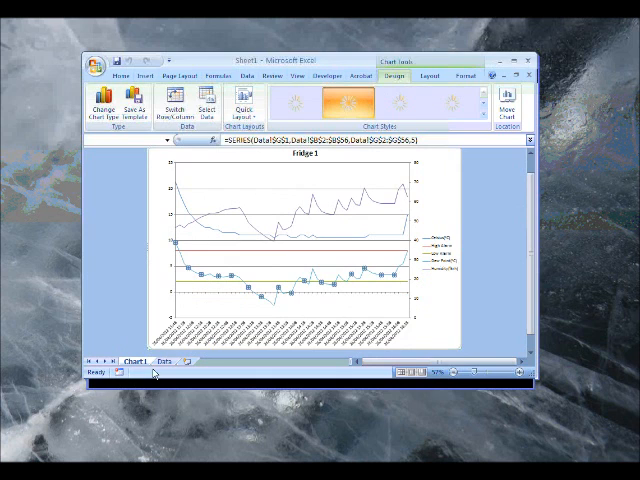
click(163, 361)
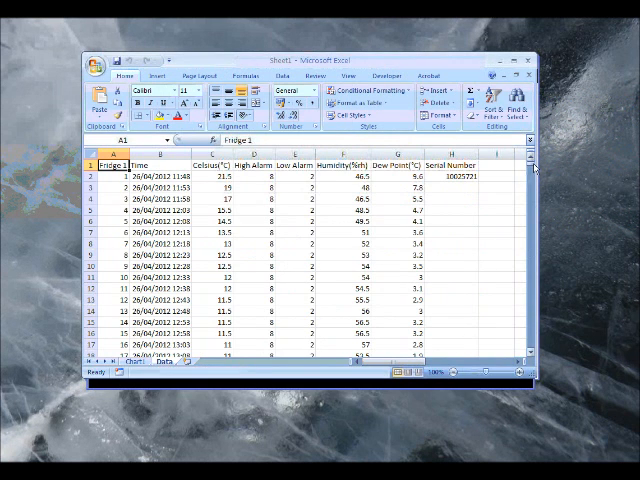
scroll(down, 3)
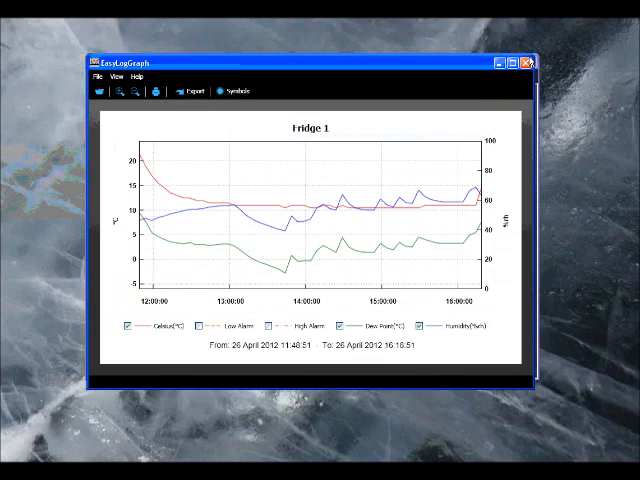
Close the EasyLogGraph window and then the EasyLog USB window.
click(528, 61)
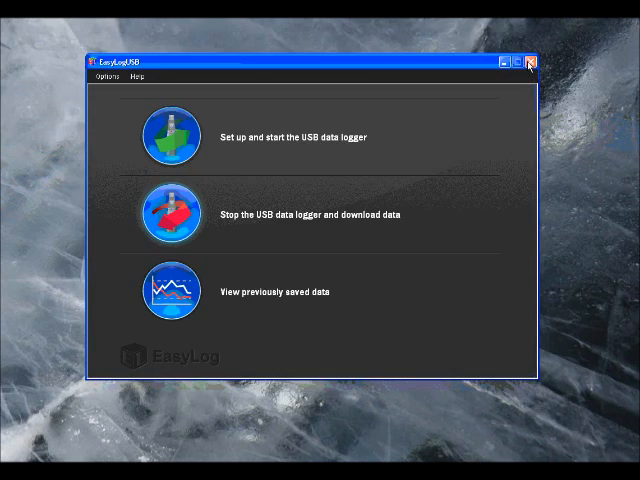
mouse_move(505, 172)
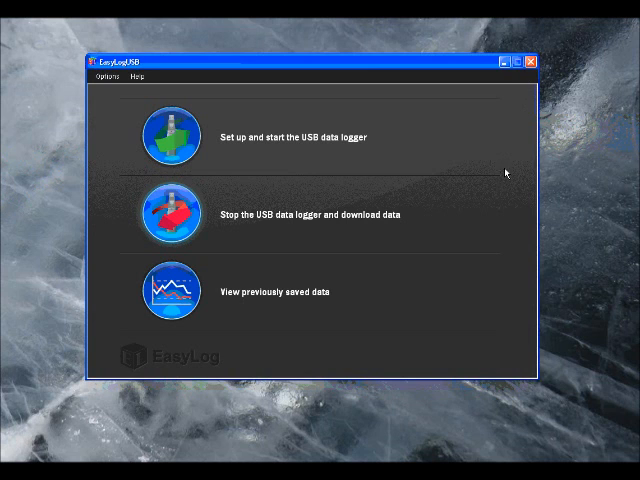
click(527, 61)
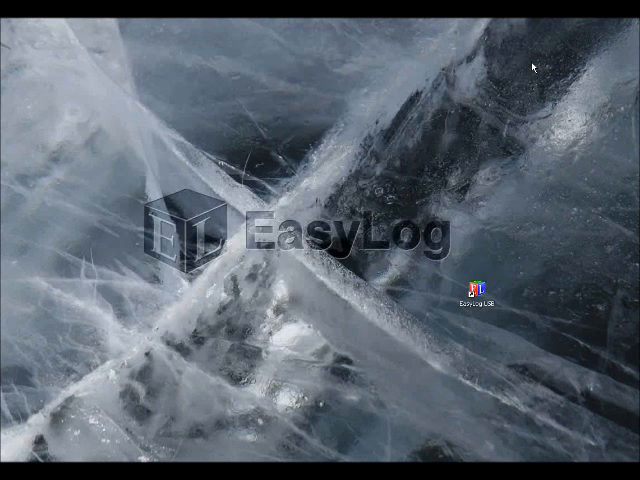